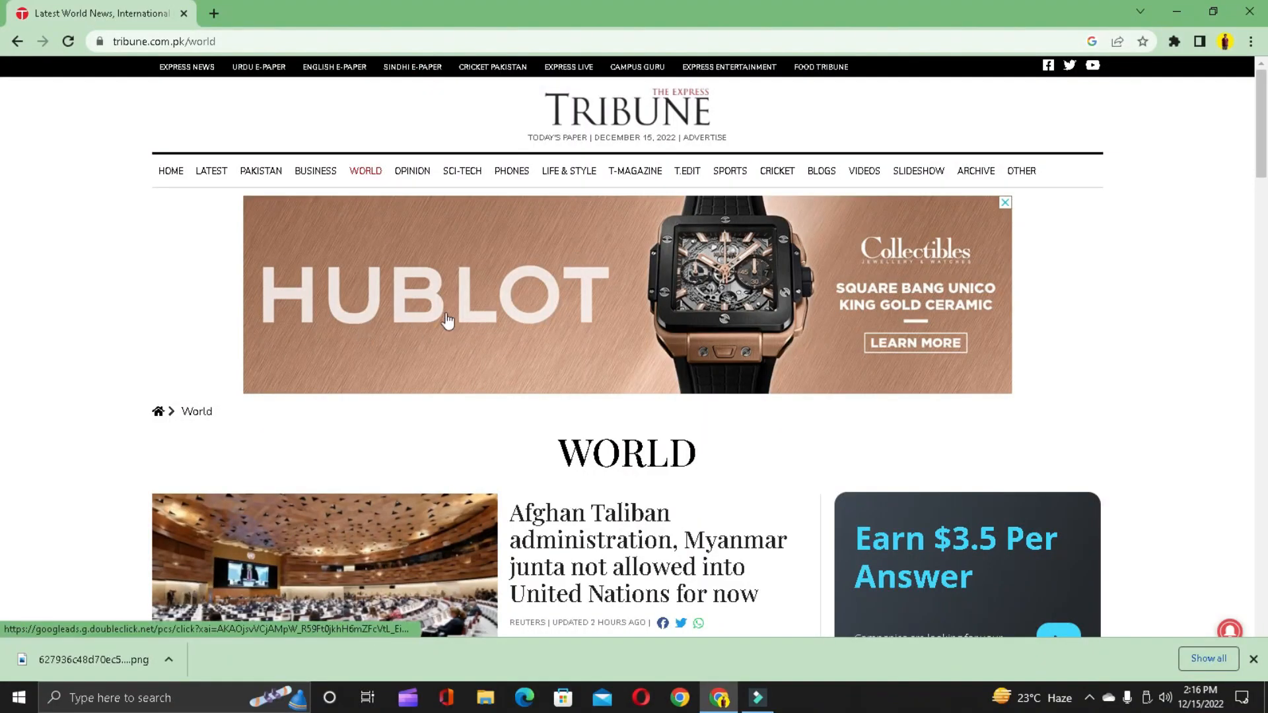
mouse_move(408, 189)
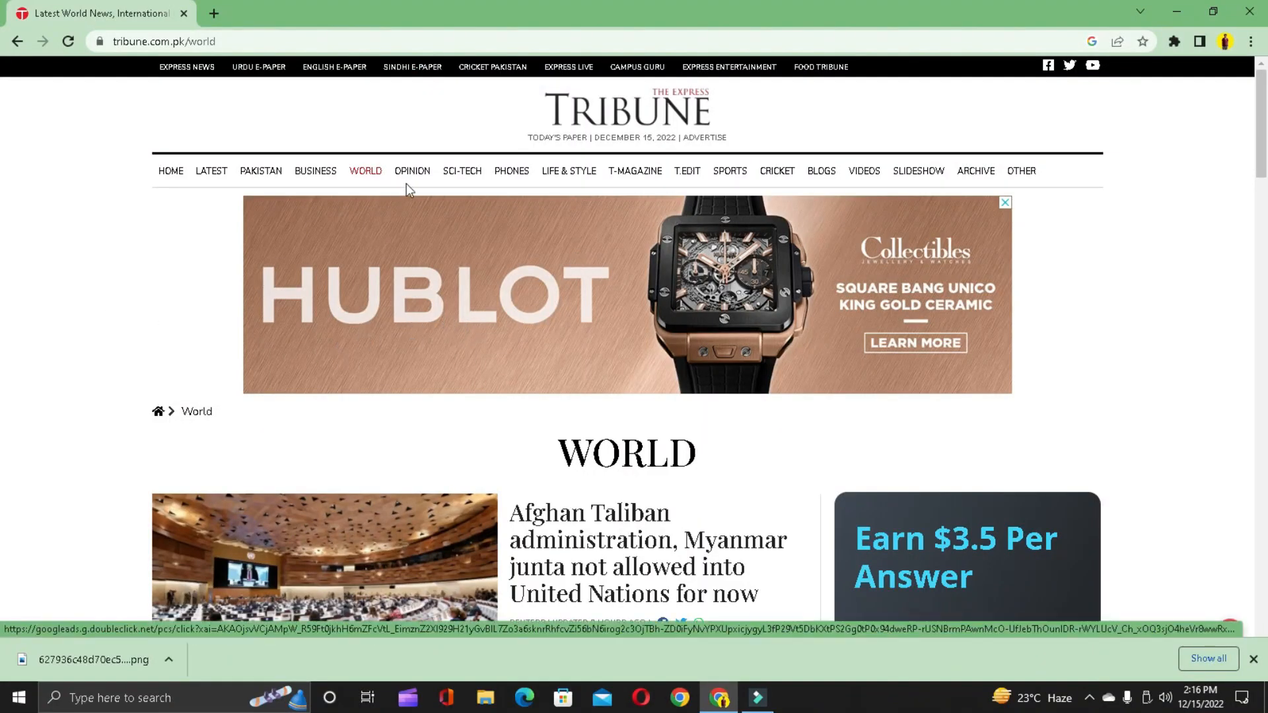
click(462, 170)
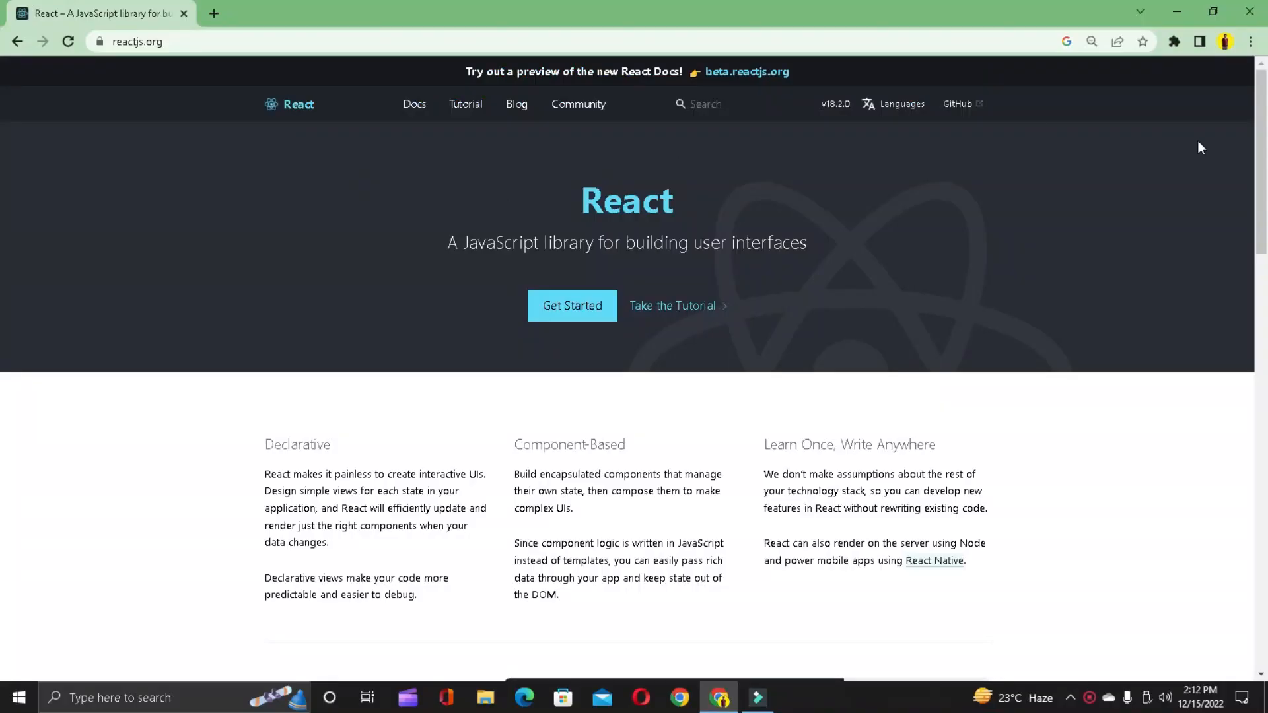
mouse_move(426, 138)
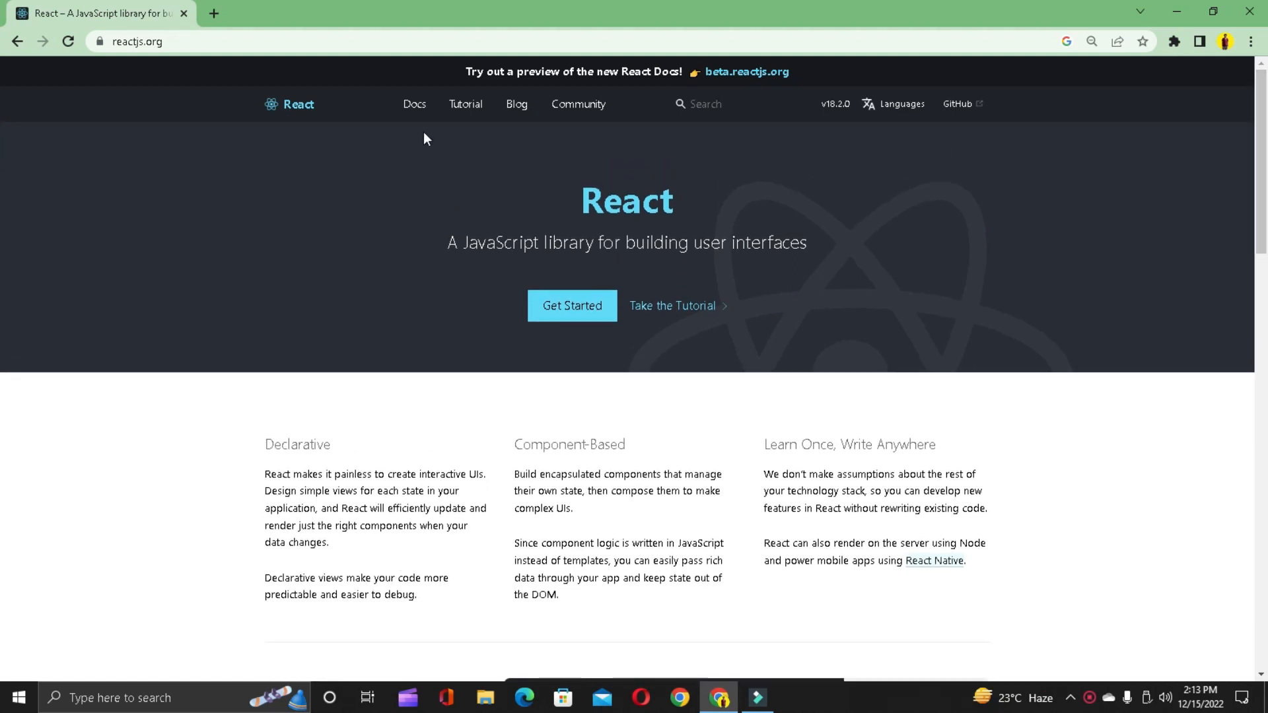